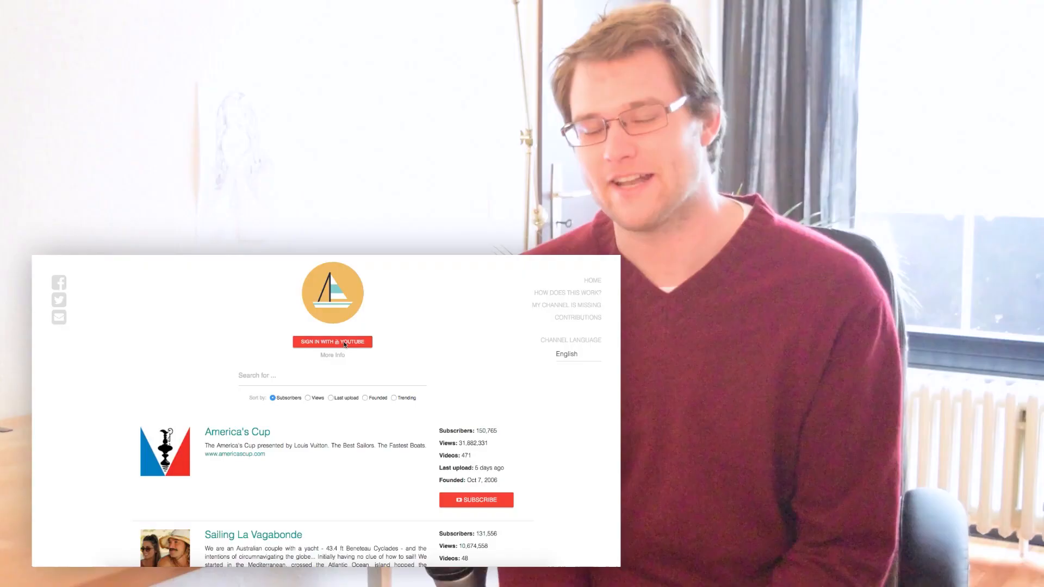
Begin 'Sign in with YouTube' from the homepage so the Google account chooser appears.
left_click(333, 342)
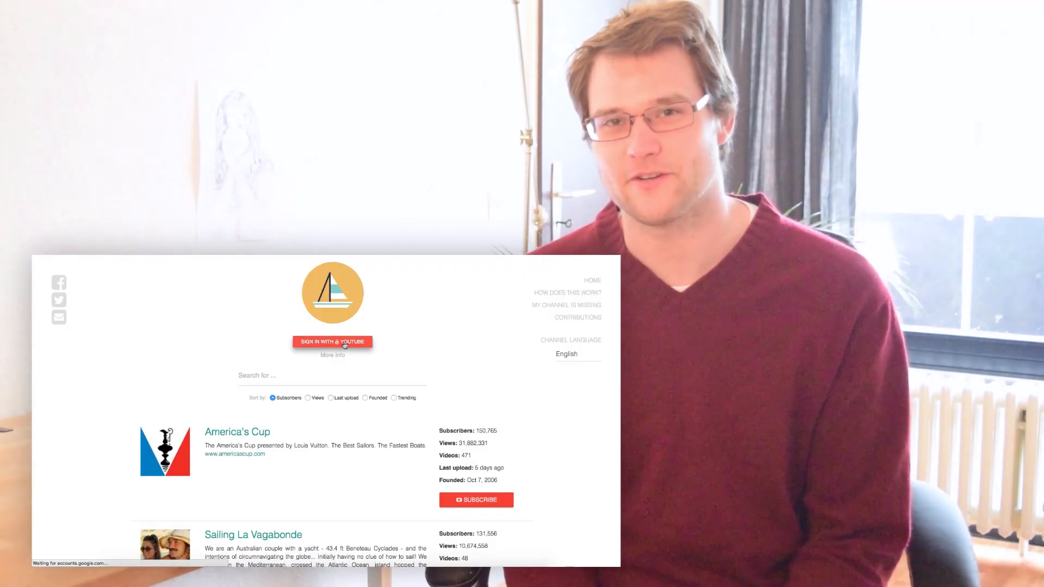
left_click(333, 342)
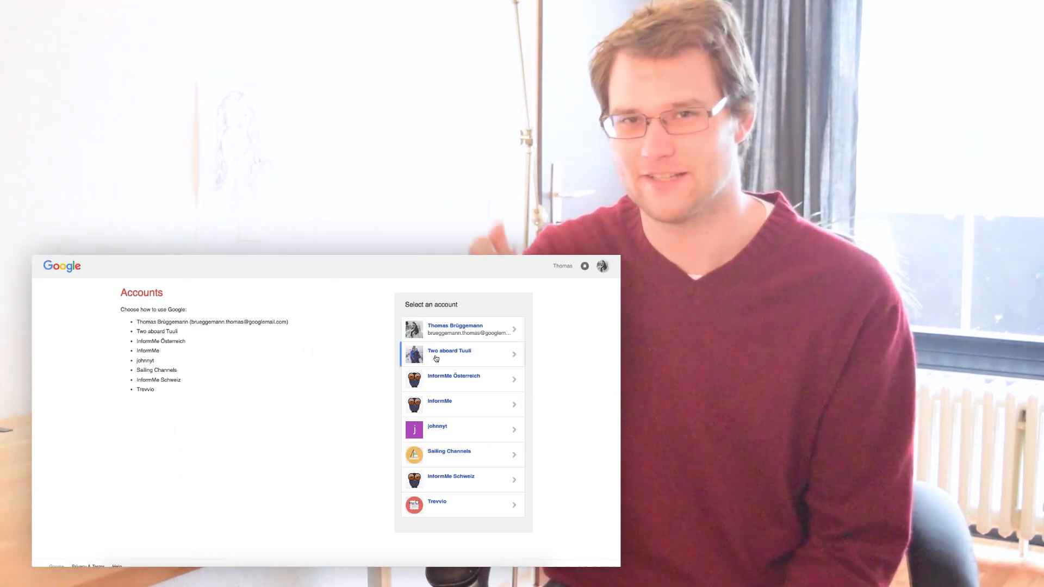
Choose the Two aboard Tuuli account and allow ('Zulassen') offline access for Sailing Channels.
left_click(449, 455)
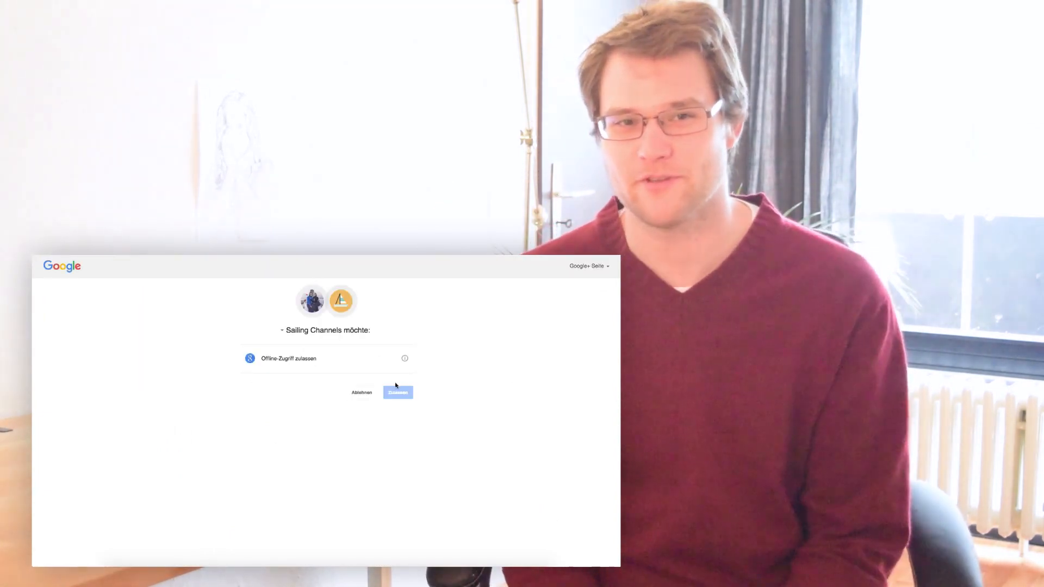
left_click(398, 393)
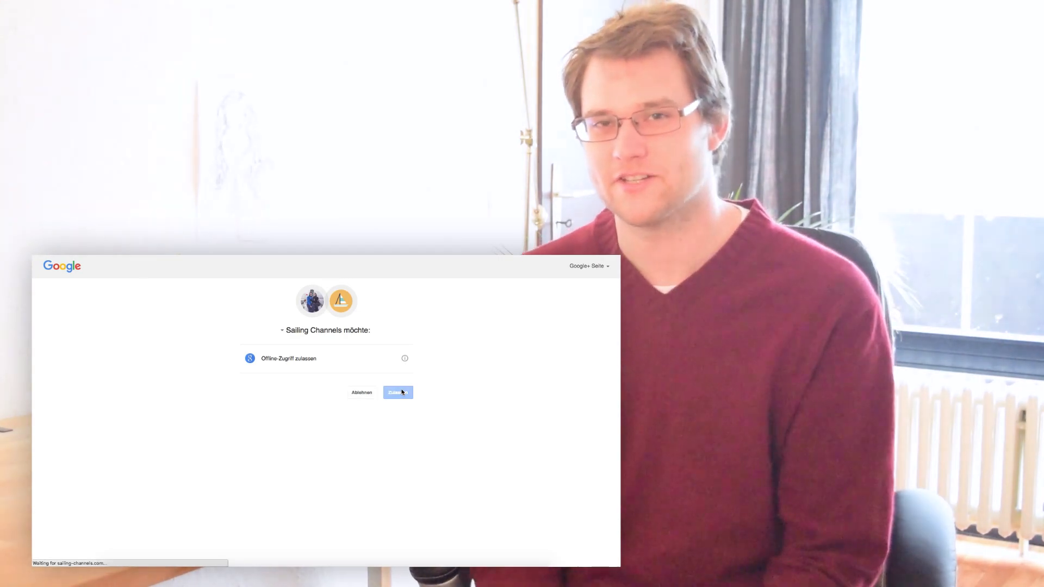
left_click(397, 393)
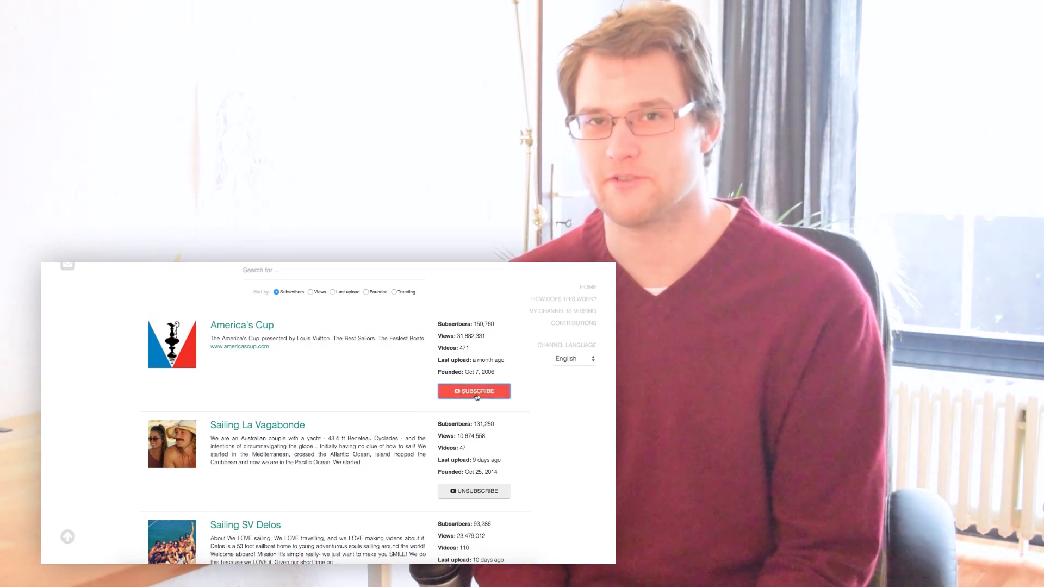
left_click(242, 325)
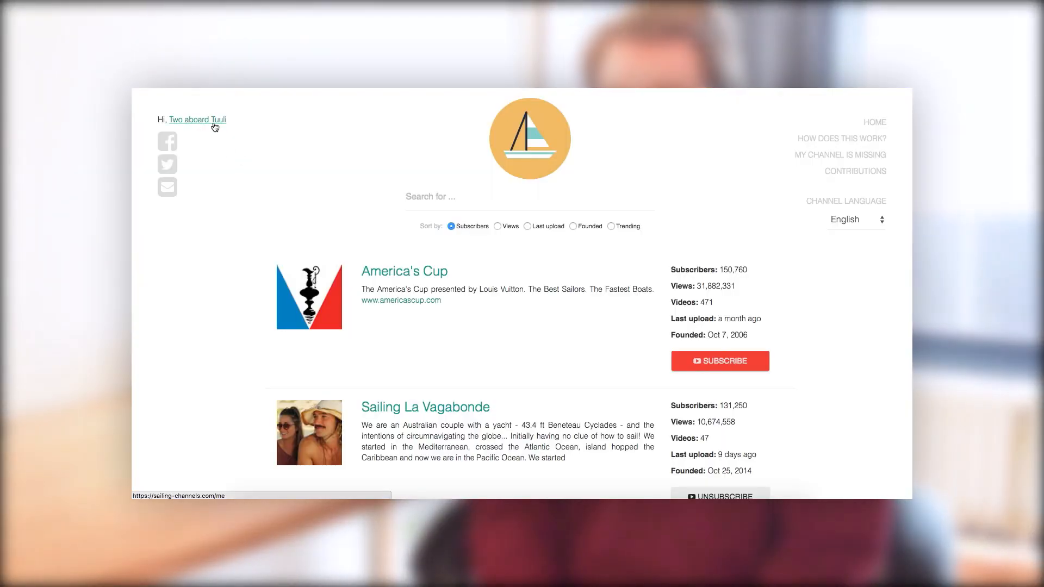
Show the Two aboard Tuuli profile with its statistics and scroll to the AIS MMSI map.
left_click(197, 120)
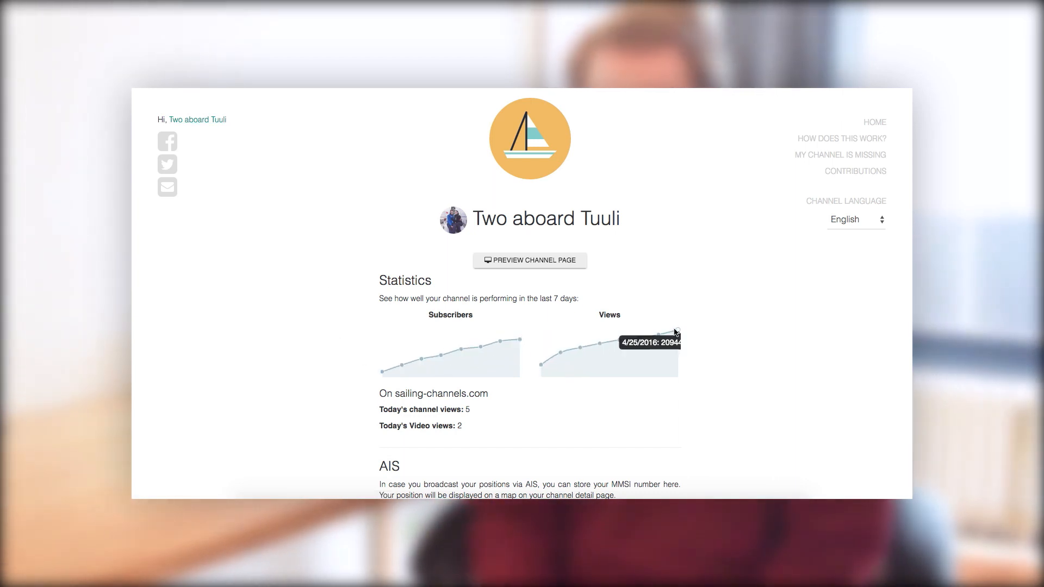
scroll("down", 3)
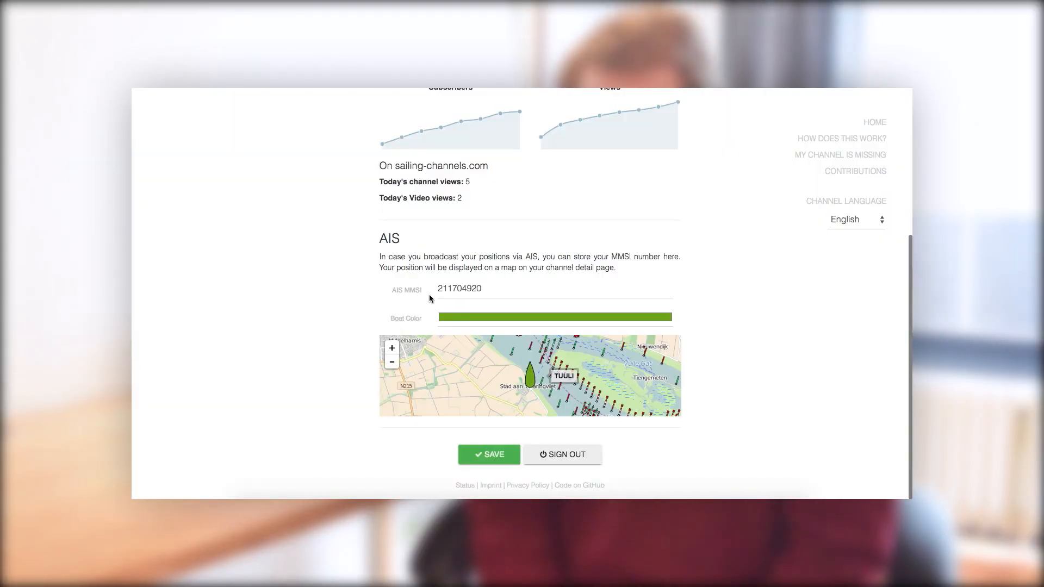
Zoom the AIS map in on Tuuli, then out twice to show the surrounding waterway.
left_click(459, 288)
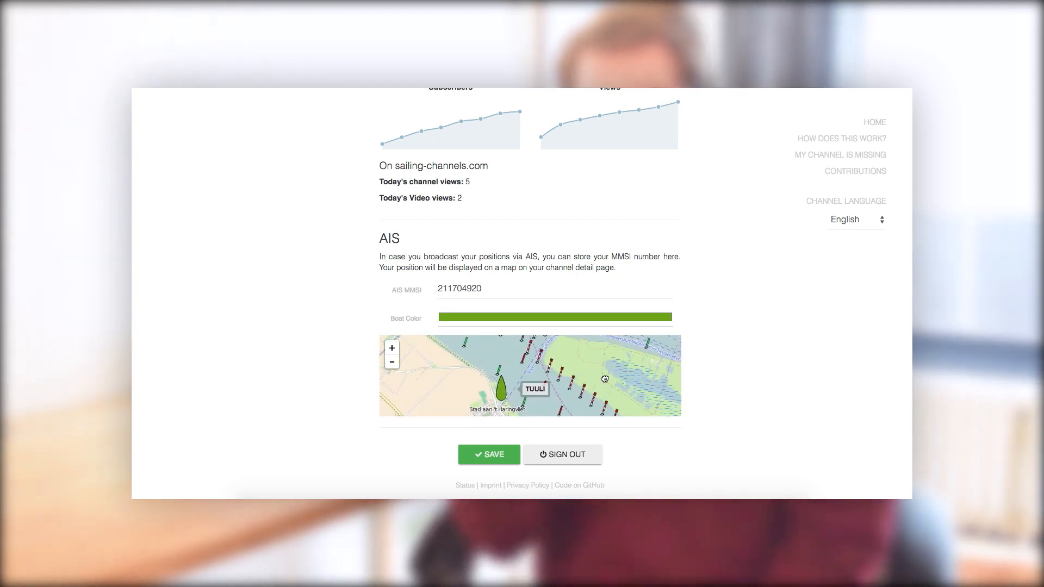
left_click(392, 361)
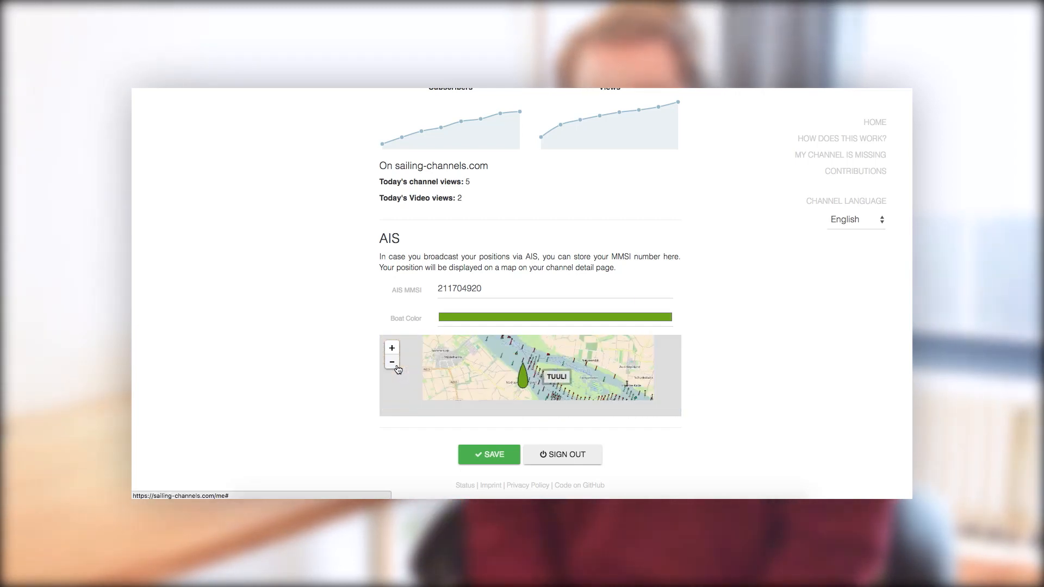
left_click(392, 361)
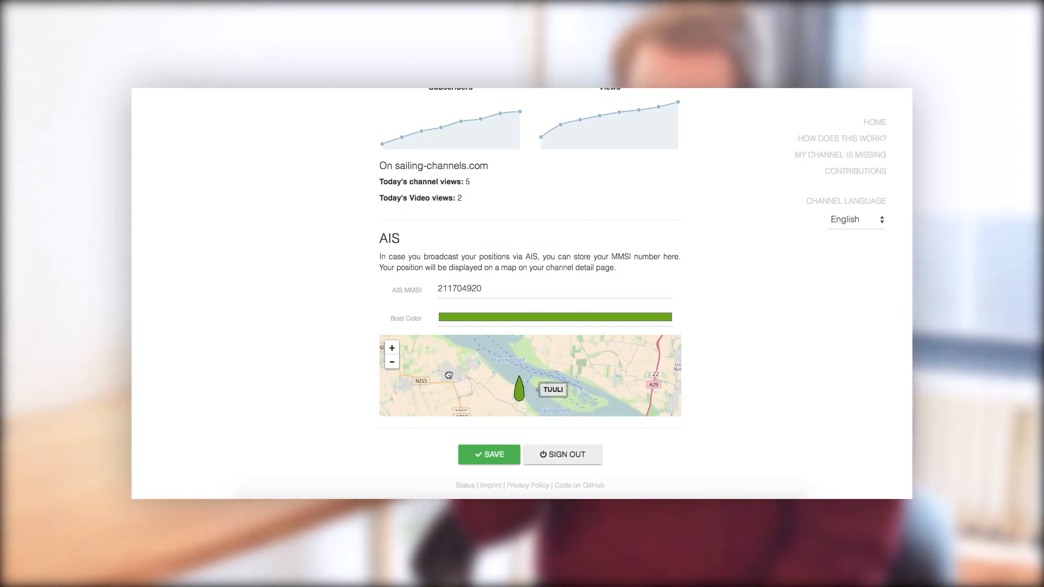